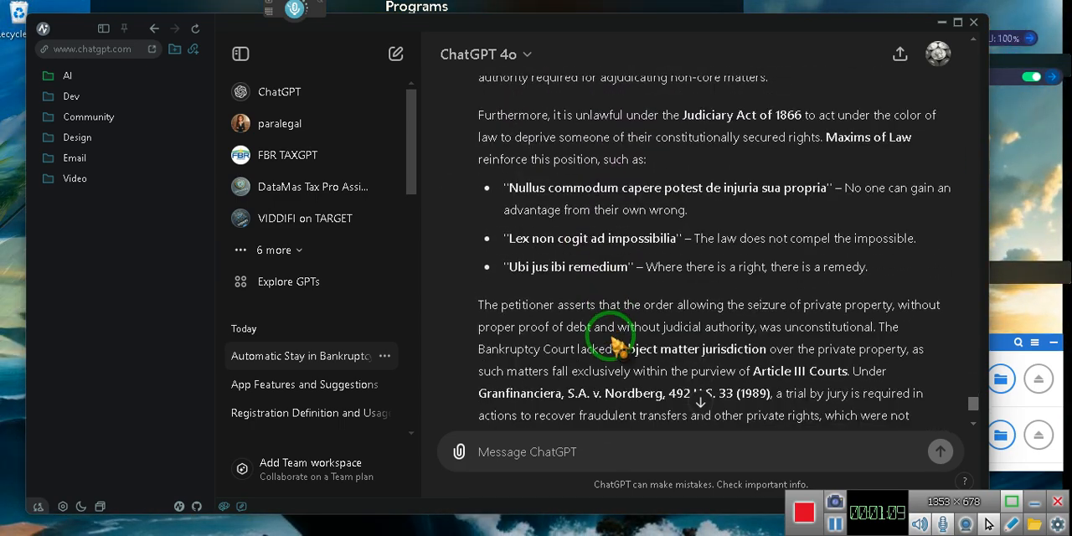
# Scroll through the reply to its closing note and back to the Summarization Section heading.
pyautogui.scroll(-3)
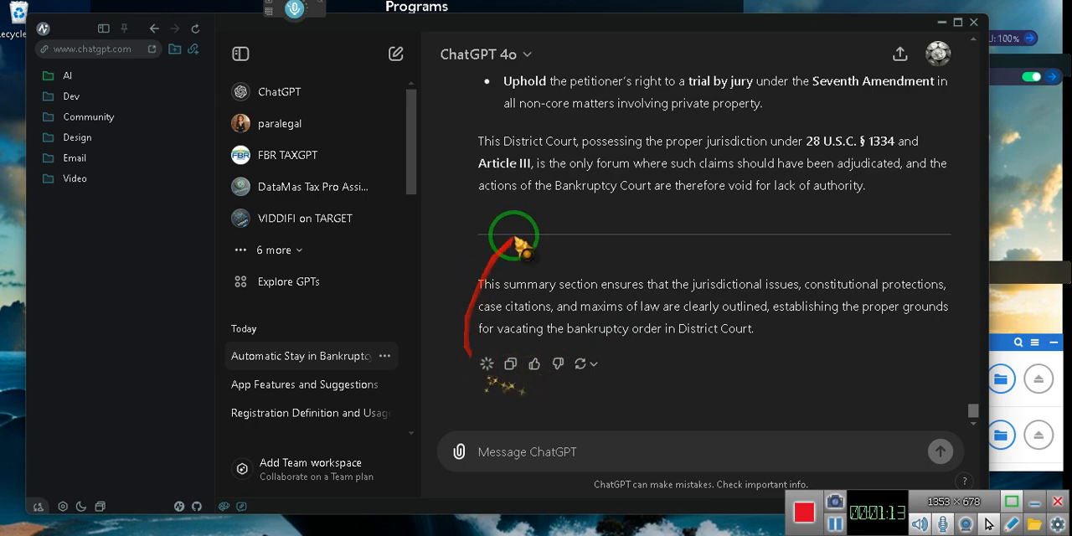
pyautogui.scroll(-3)
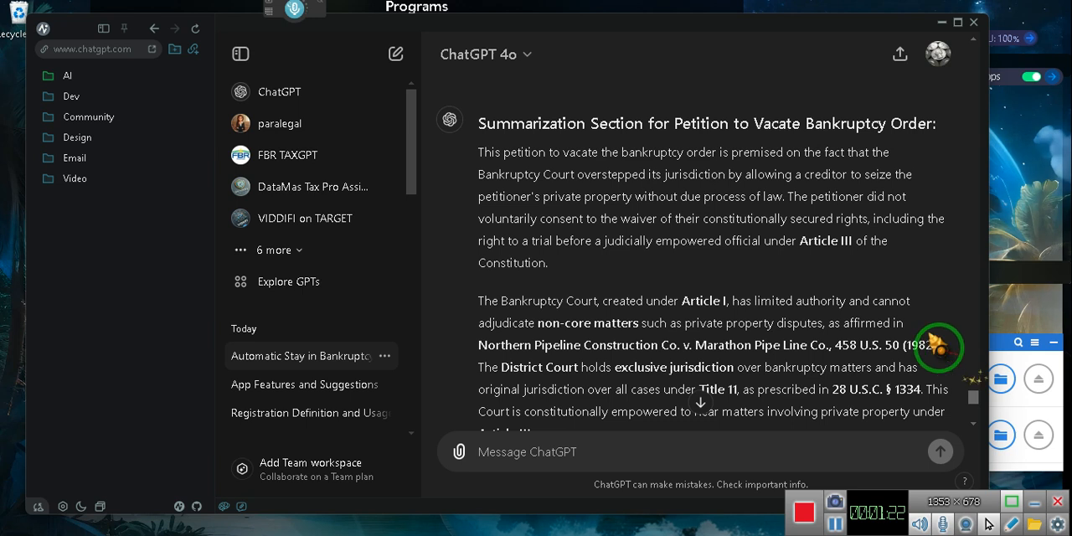
pyautogui.moveTo(904, 318)
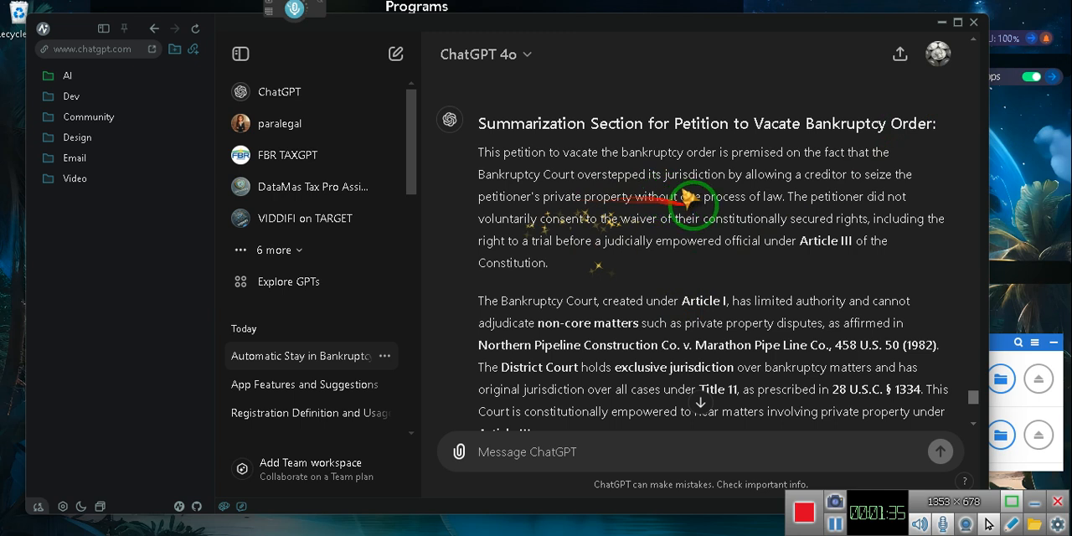
pyautogui.moveTo(935, 204)
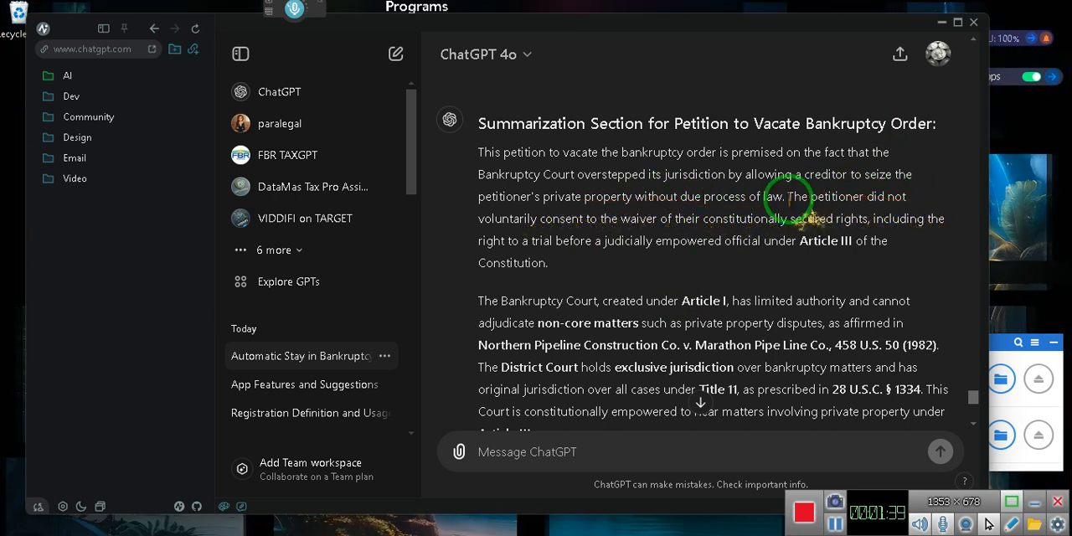
# Highlight the sentence stating the petitioner did not voluntarily waive Article III rights.
pyautogui.moveTo(786, 196); pyautogui.dragTo(687, 304)
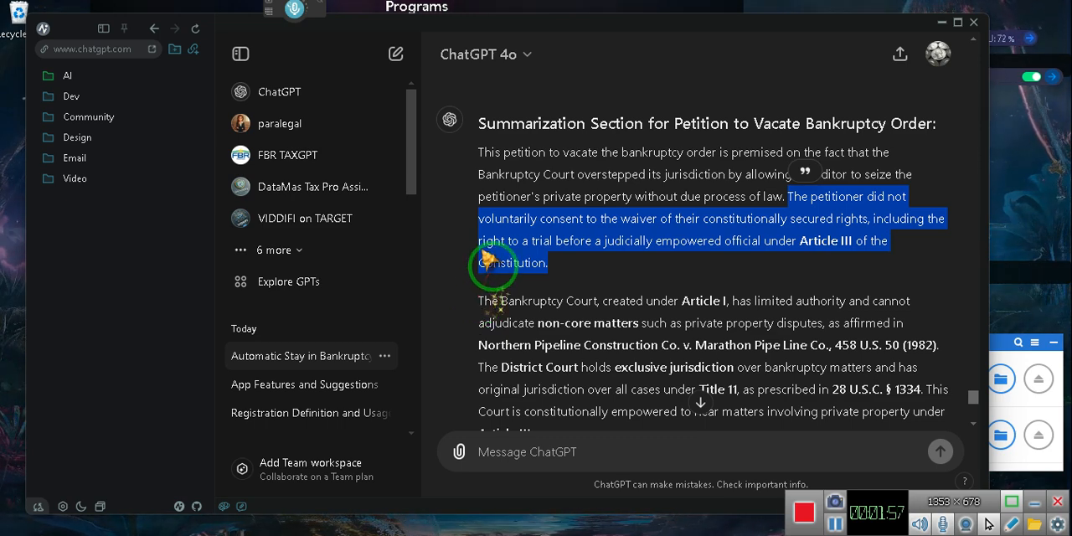
# Scroll to the District Court exclusive jurisdiction paragraph under 28 U.S.C. § 1334.
pyautogui.scroll(-3)
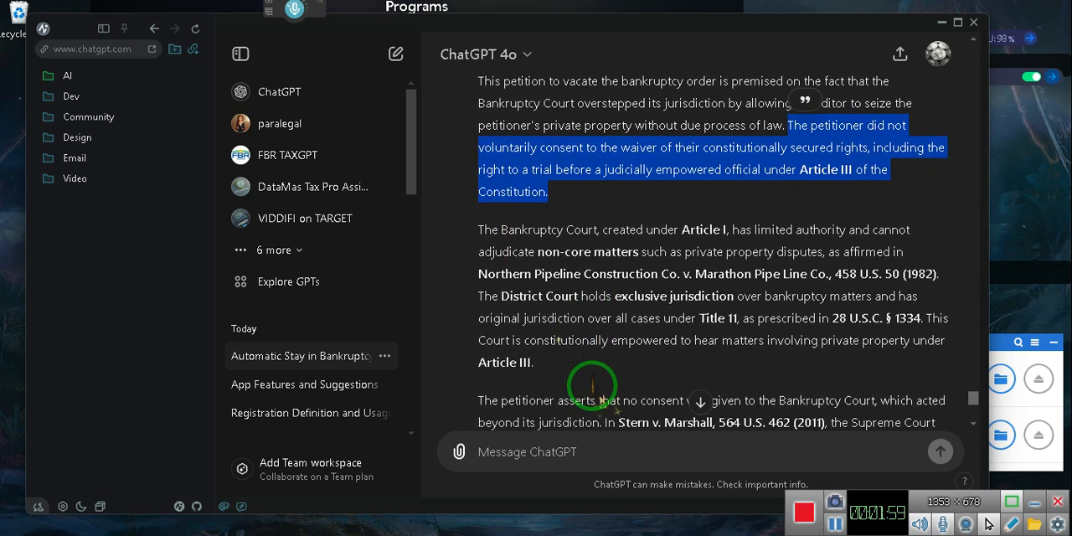
pyautogui.scroll(-3)
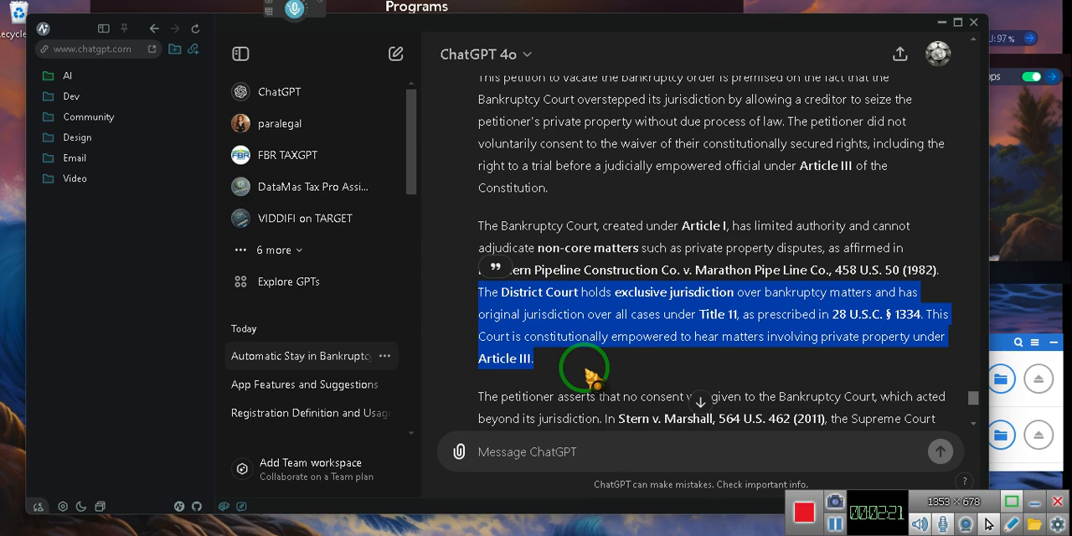
pyautogui.scroll(-3)
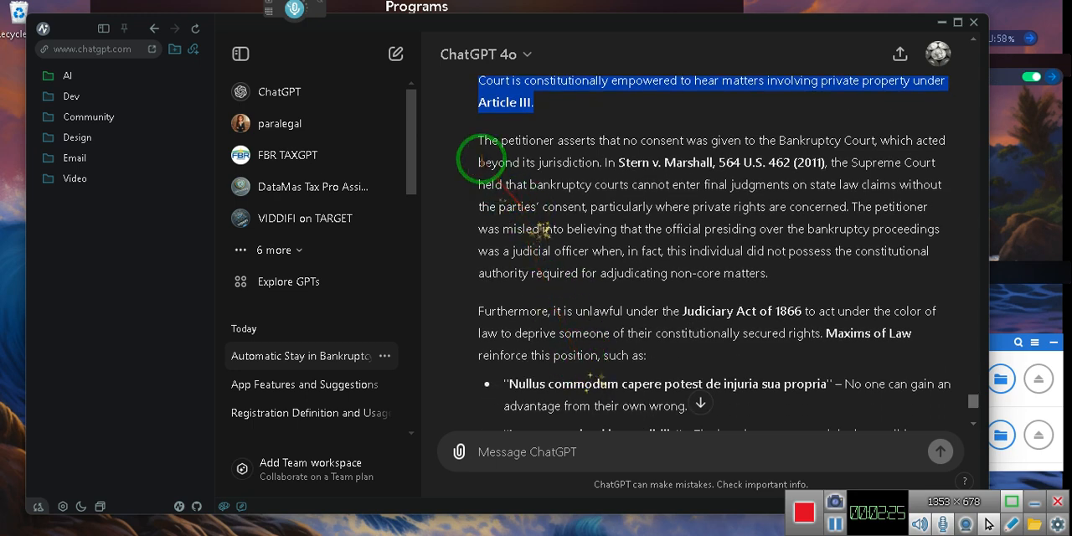
# Highlight the paragraph citing Stern v. Marshall on lack of consent to the Bankruptcy Court.
pyautogui.moveTo(482, 159); pyautogui.dragTo(728, 298)
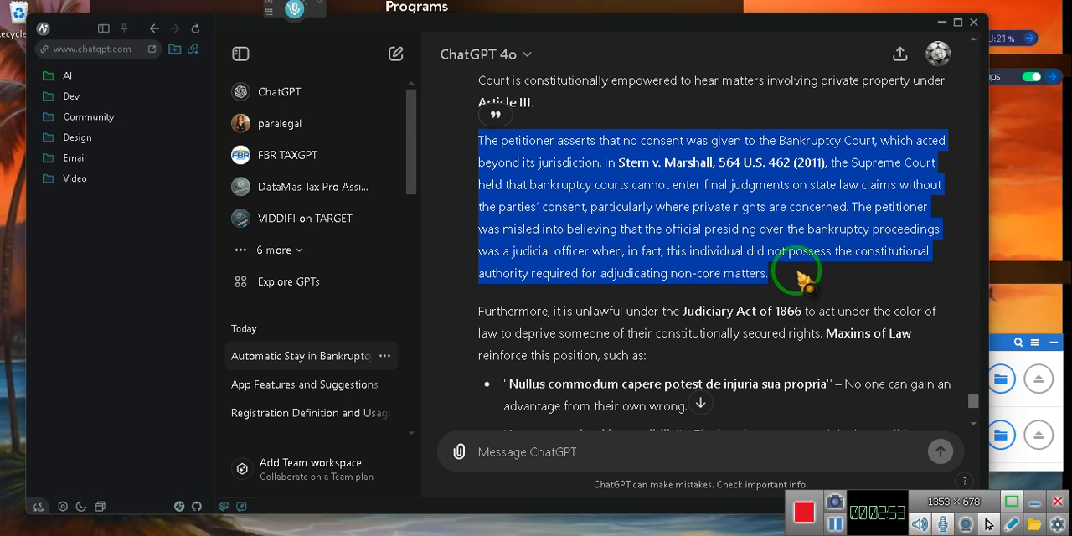
# Scroll to keep the Stern v. Marshall paragraph in view with the Judiciary Act of 1866 paragraph below.
pyautogui.scroll(-3)
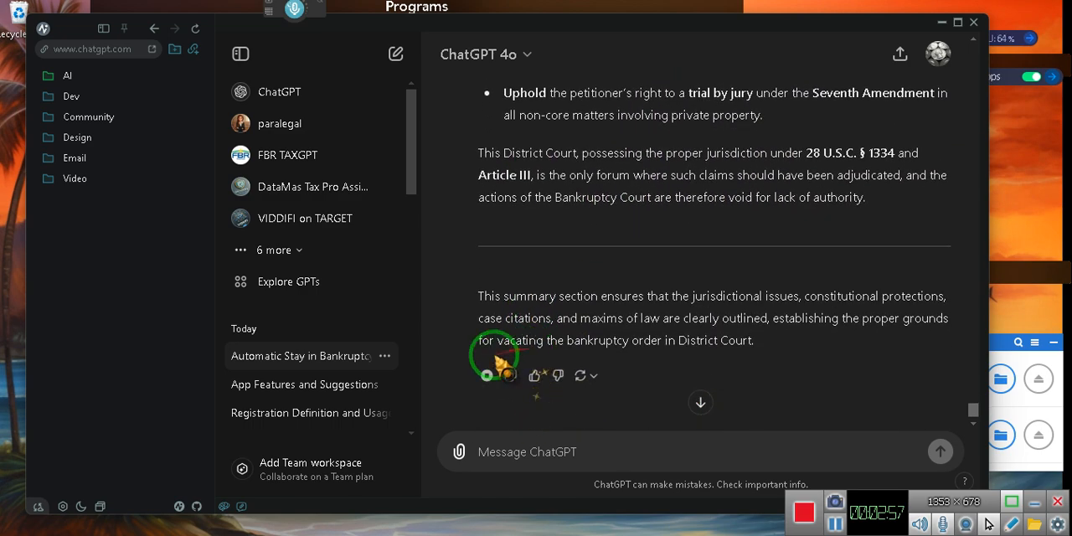
pyautogui.click(487, 375)
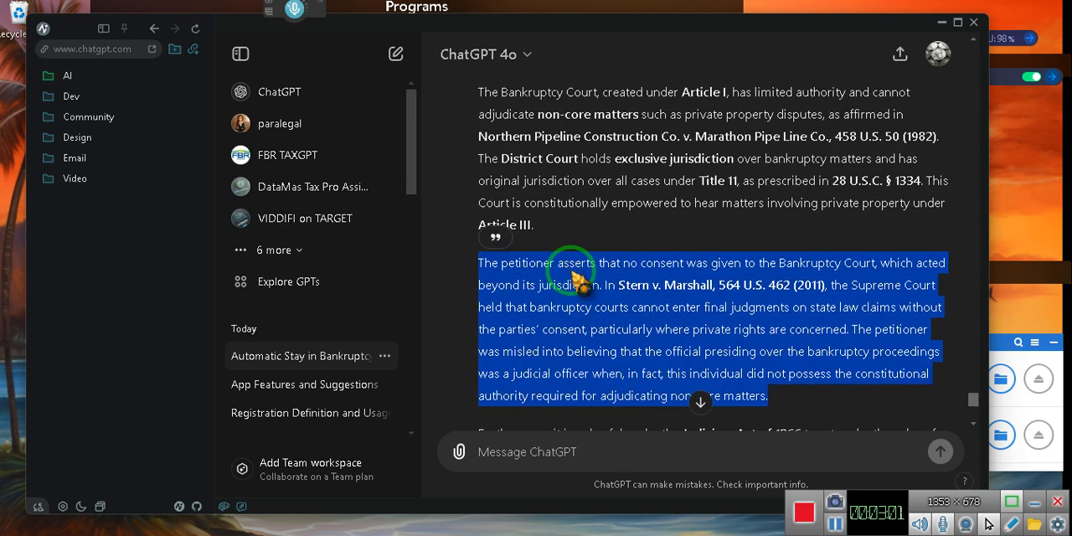
pyautogui.scroll(-3)
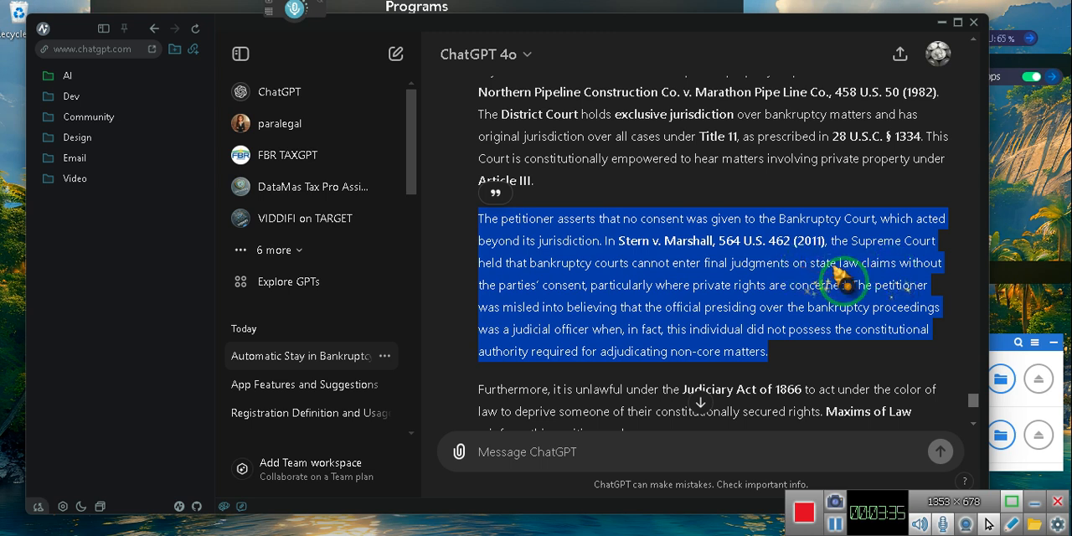
pyautogui.moveTo(918, 288)
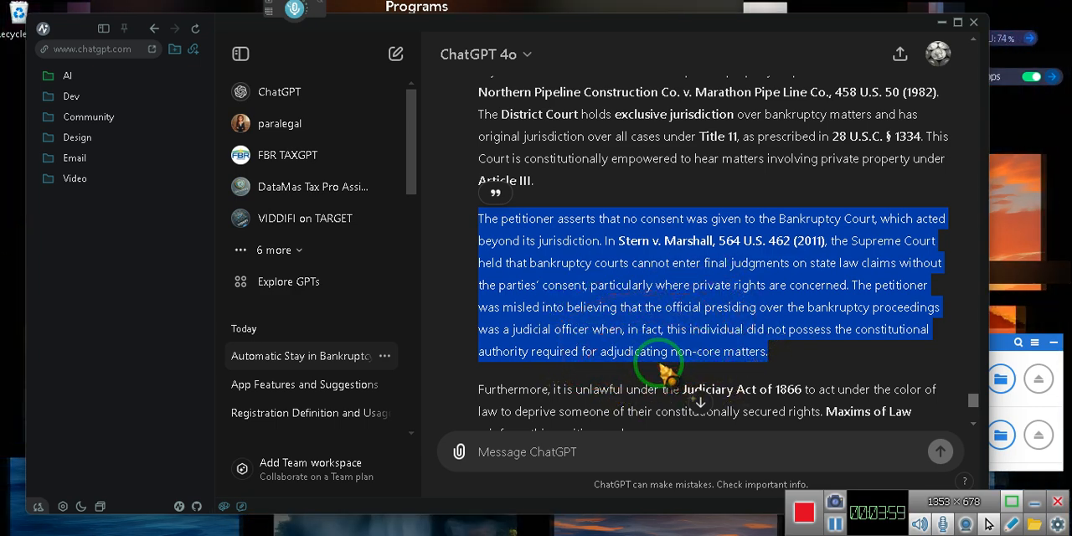
# Scroll past the Judiciary Act maxims and Granfinanciera paragraph to the petitioner's requested relief.
pyautogui.scroll(-3)
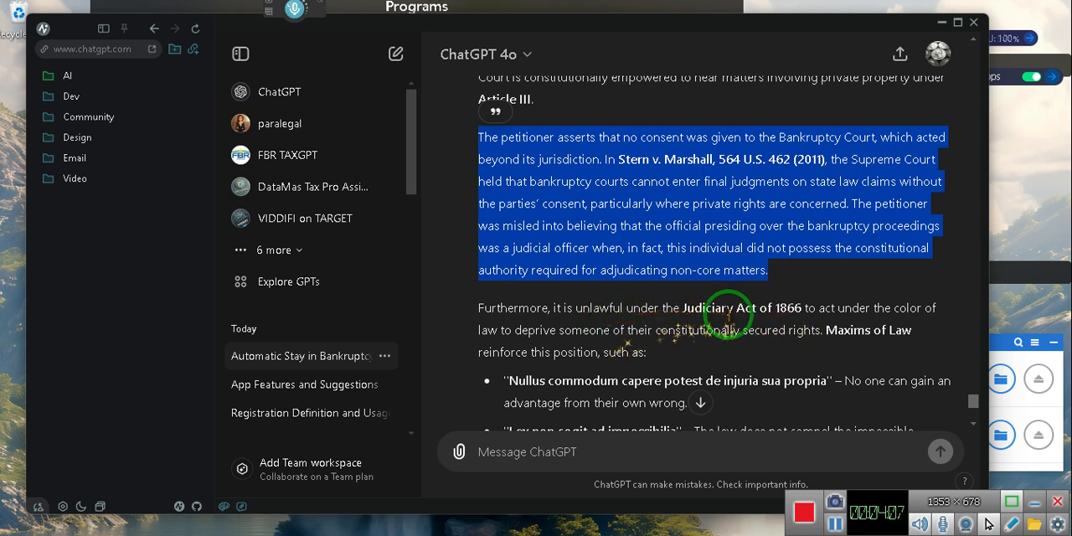
pyautogui.moveTo(823, 310)
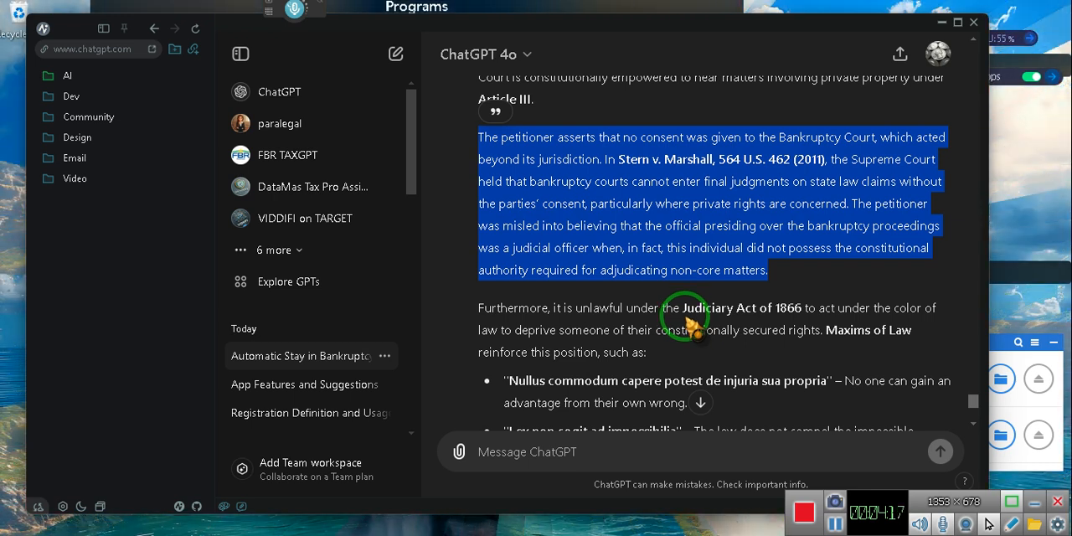
pyautogui.scroll(-3)
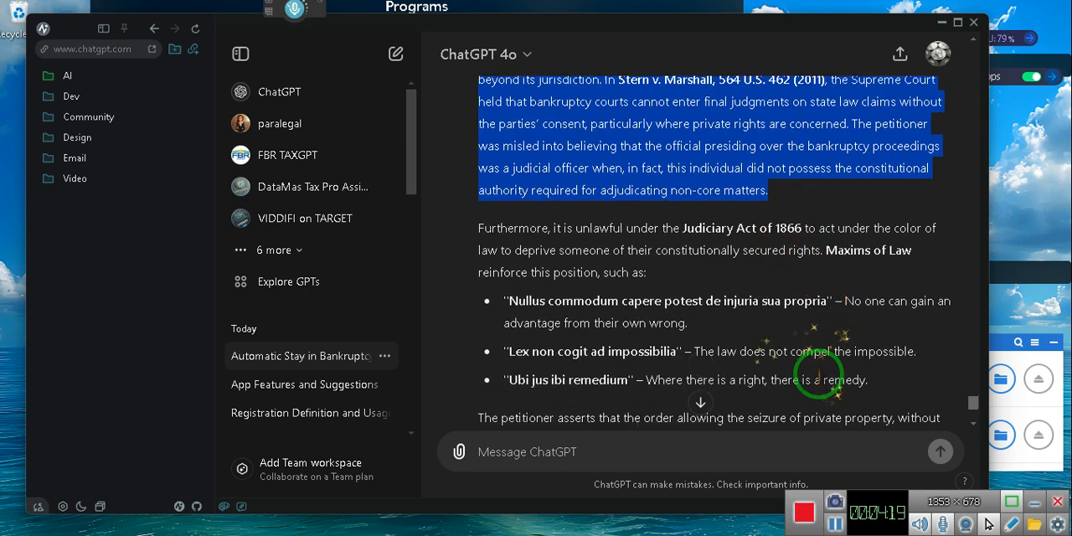
pyautogui.scroll(-3)
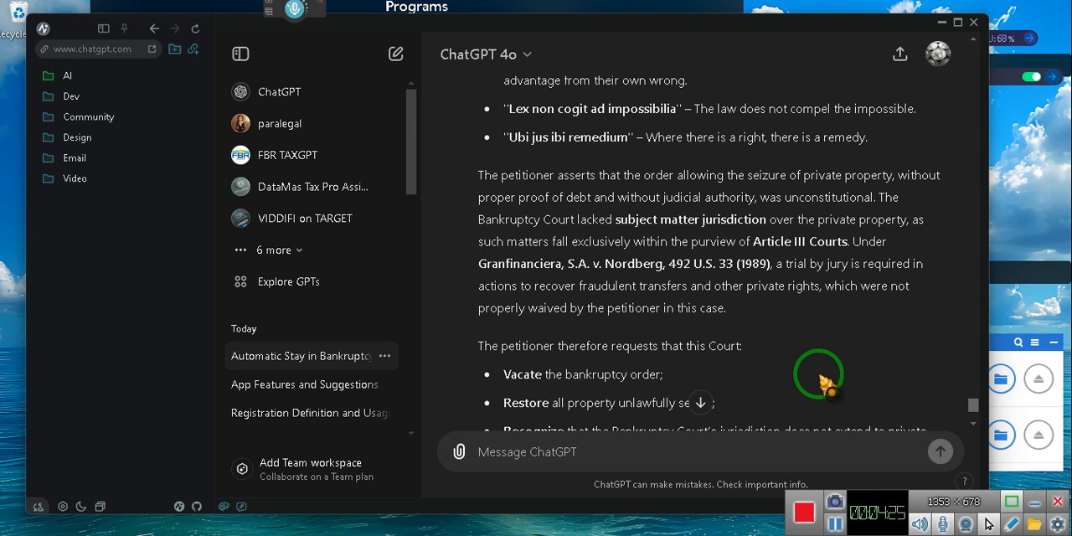
pyautogui.scroll(-3)
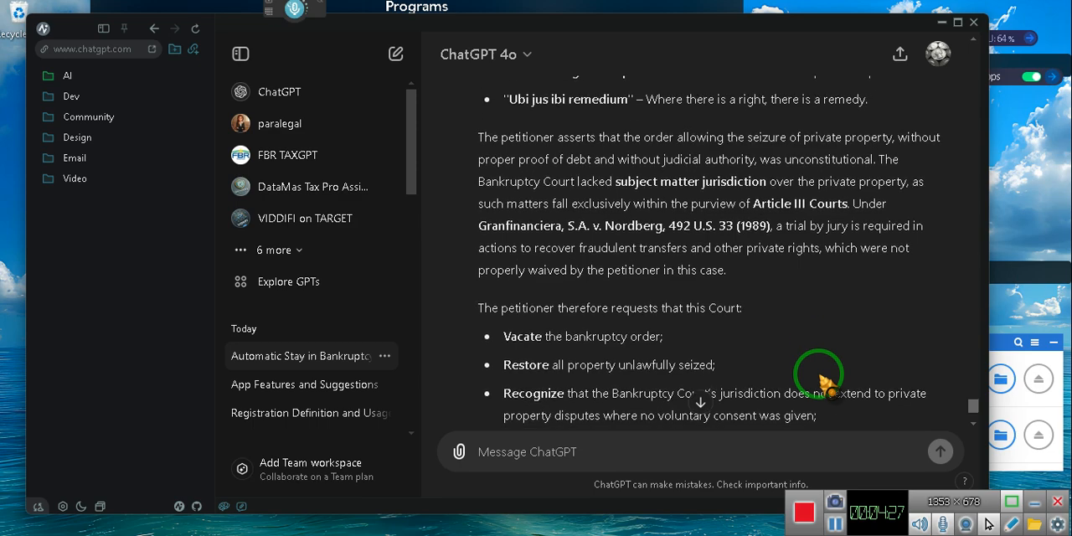
# Scroll to the reply's final paragraph on the Seventh Amendment request and grounds for vacating the order.
pyautogui.scroll(-3)
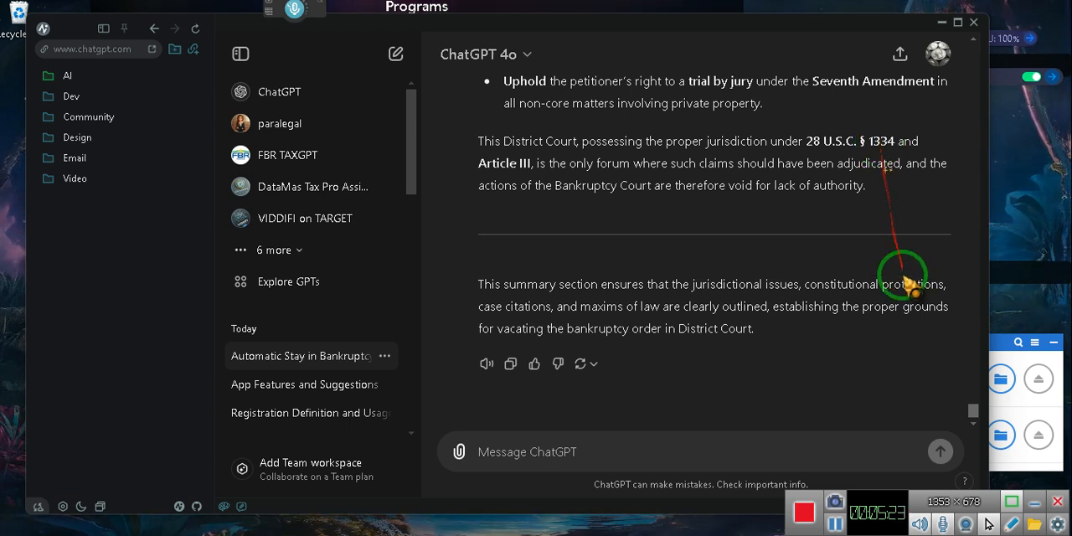
pyautogui.click(628, 452)
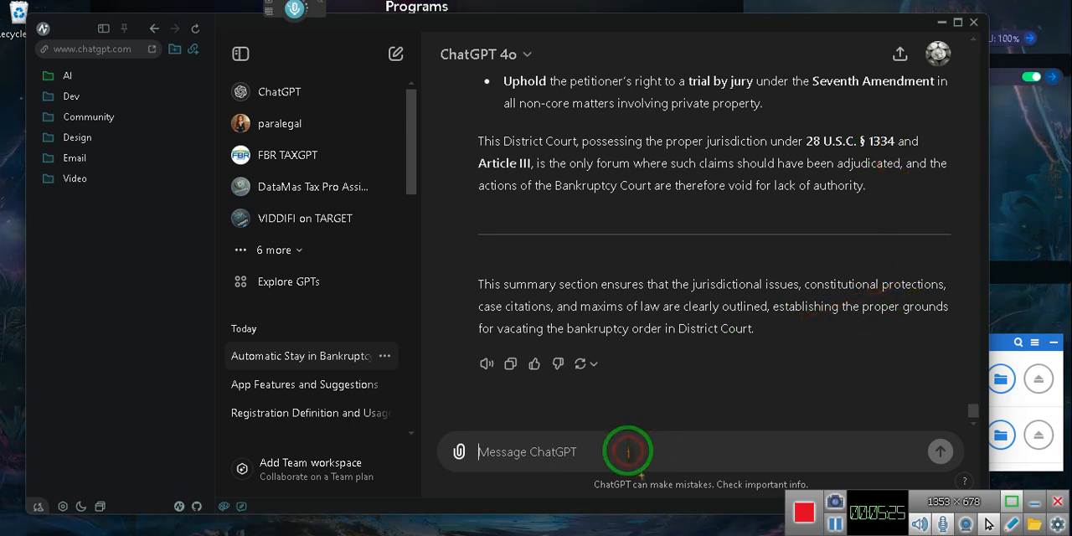
pyautogui.write('https://eeon.tv/f3bce8b7')
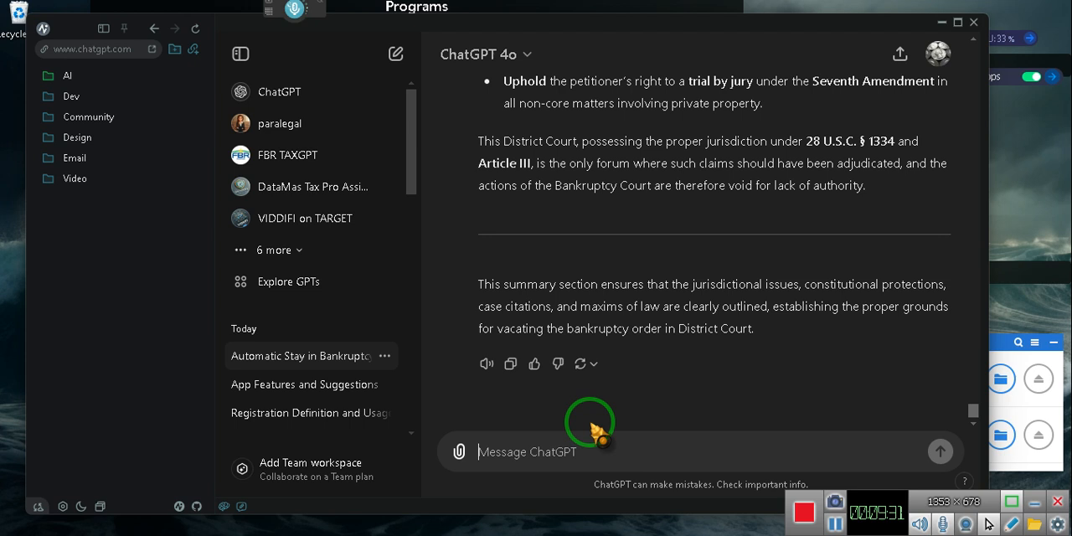
pyautogui.moveTo(703, 472)
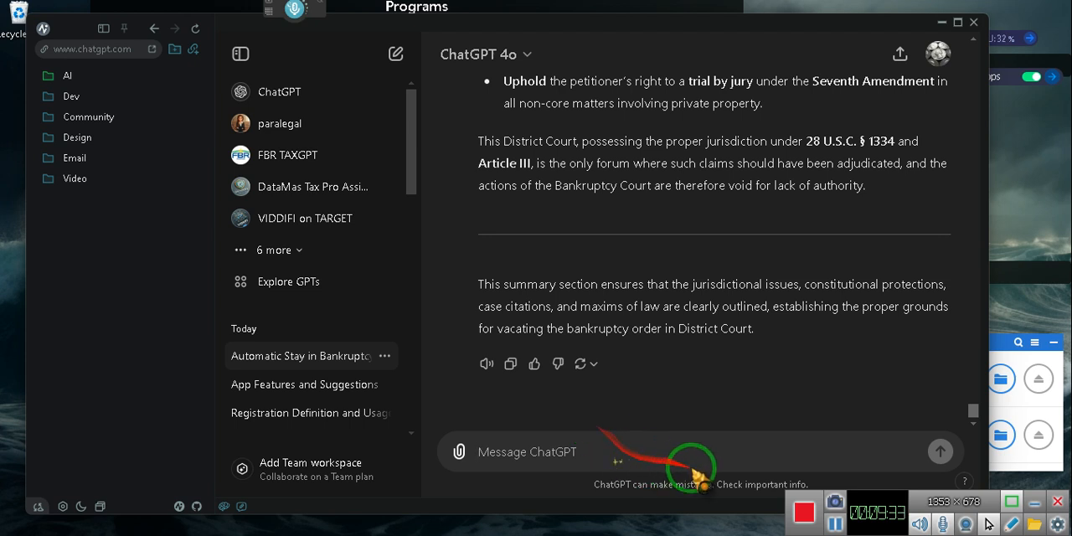